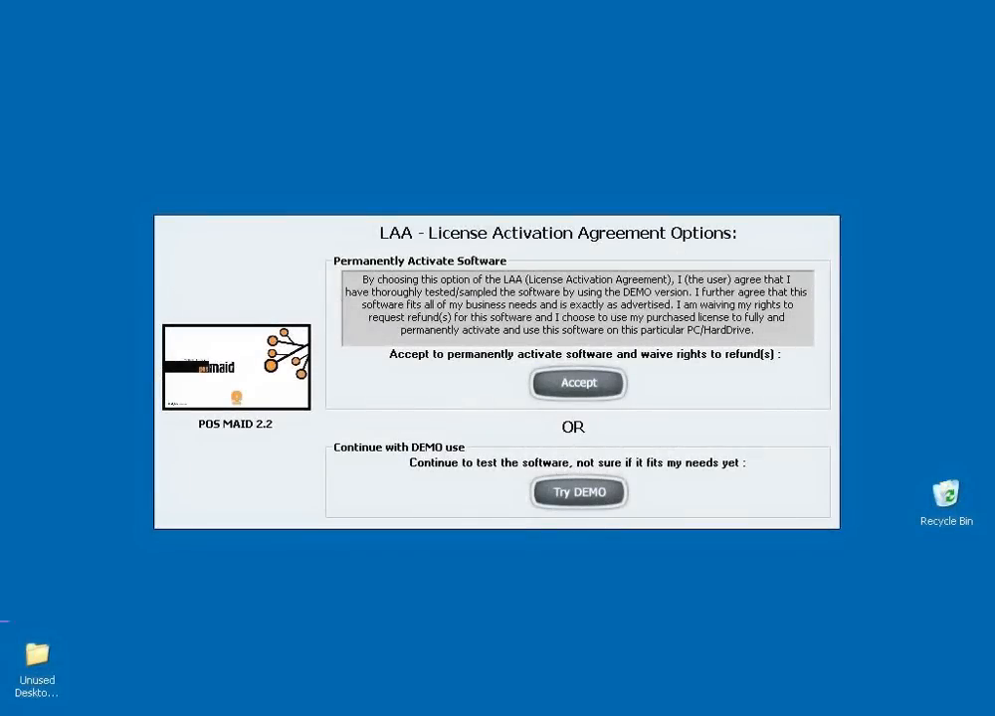
mouse_move(900, 355)
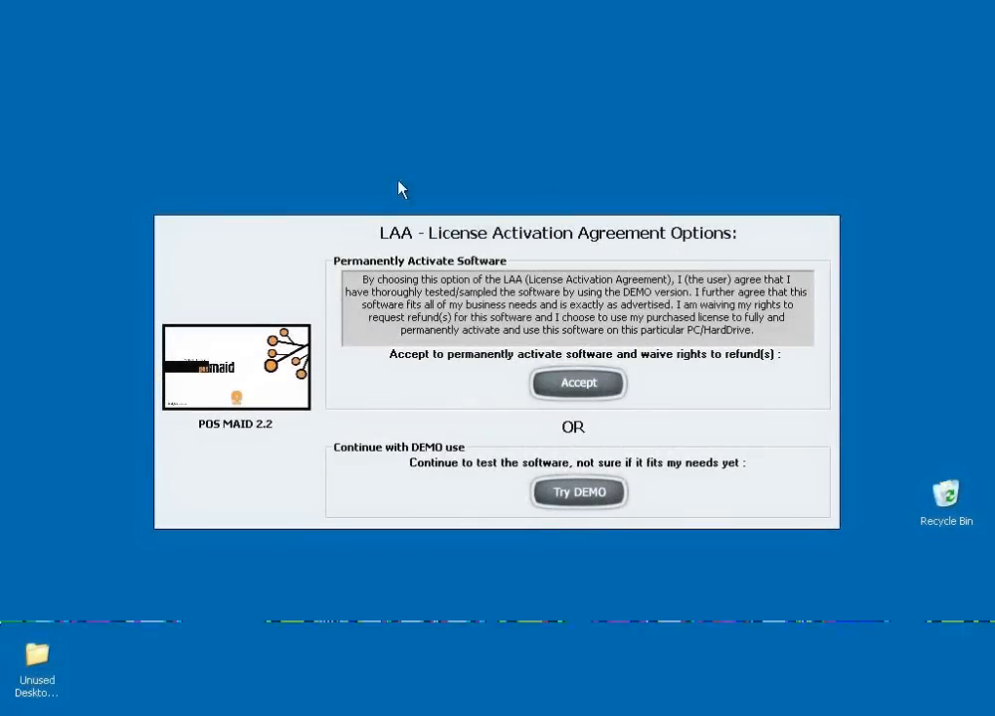
mouse_move(746, 223)
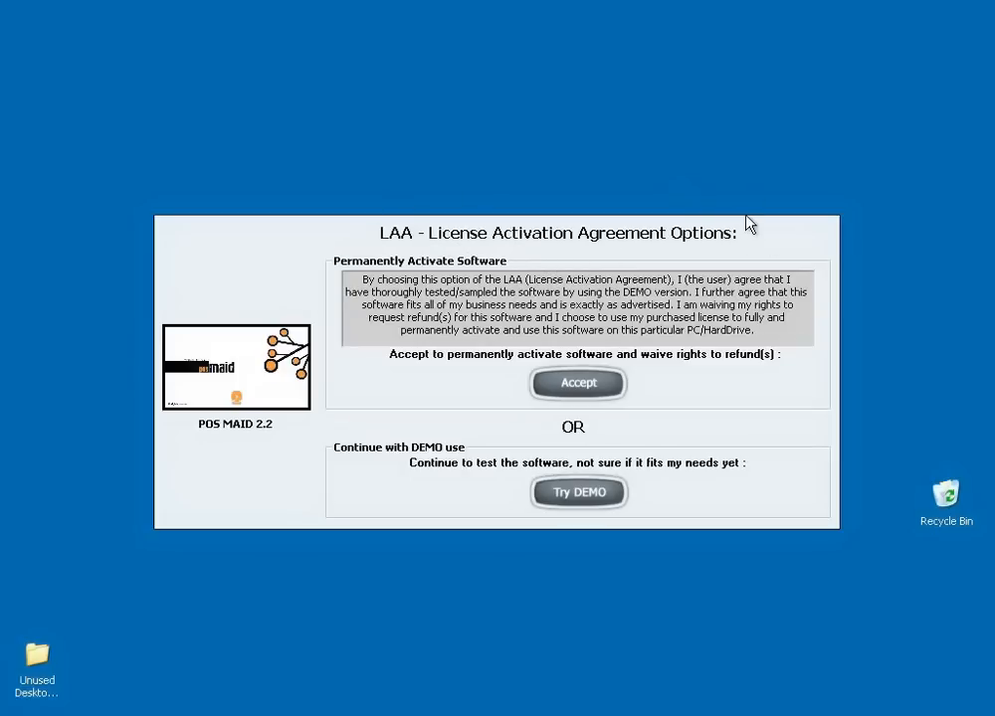
mouse_move(864, 380)
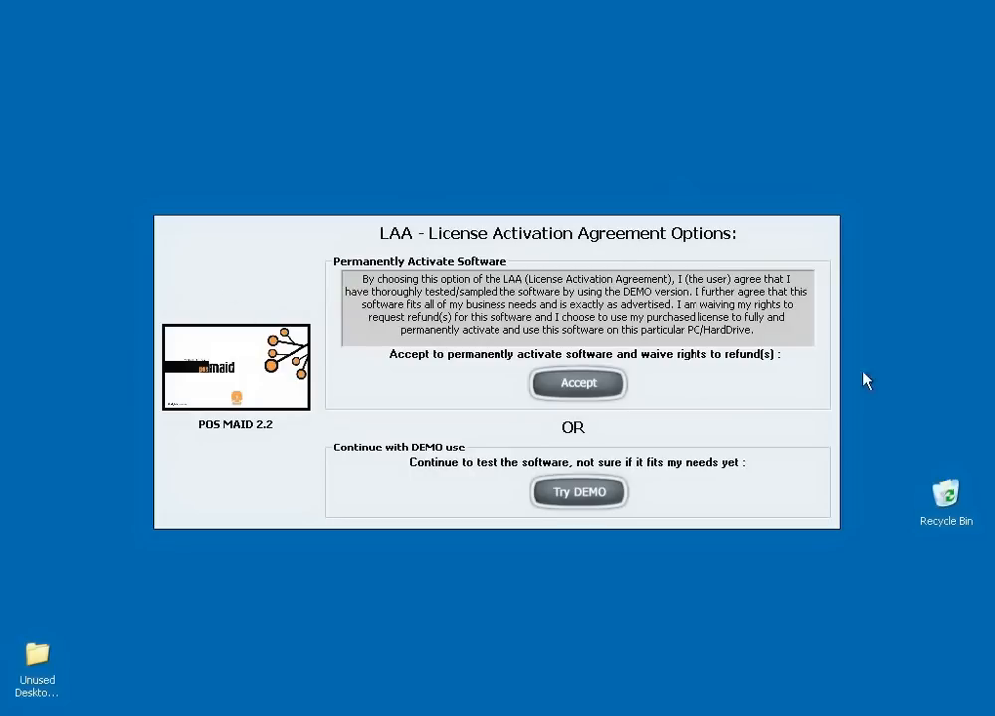
mouse_move(746, 388)
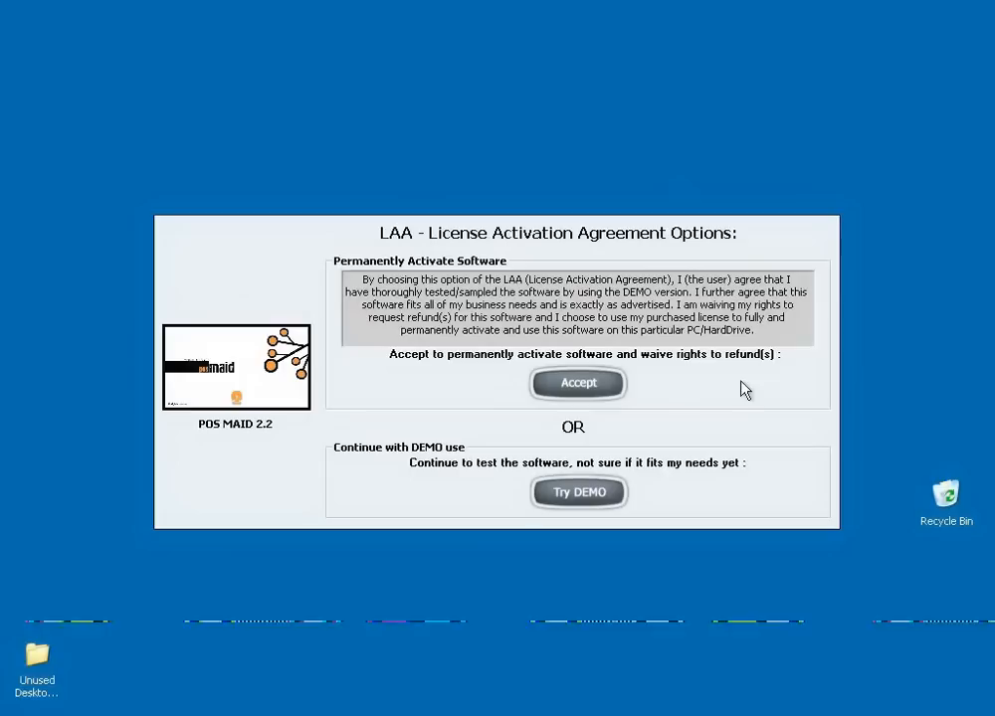
mouse_move(818, 463)
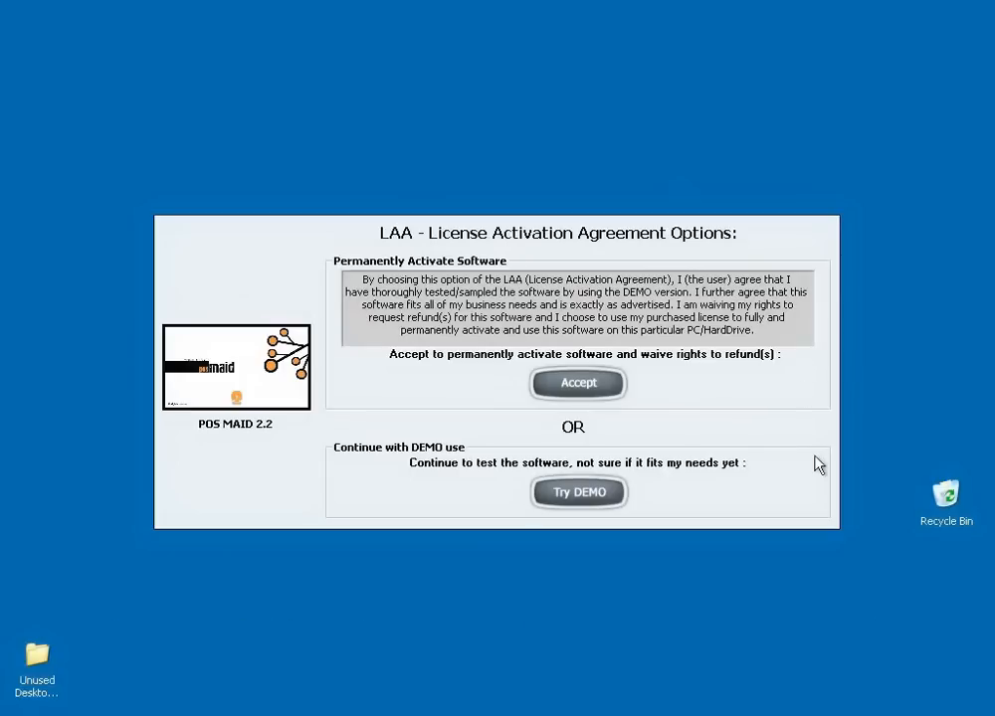
mouse_move(766, 450)
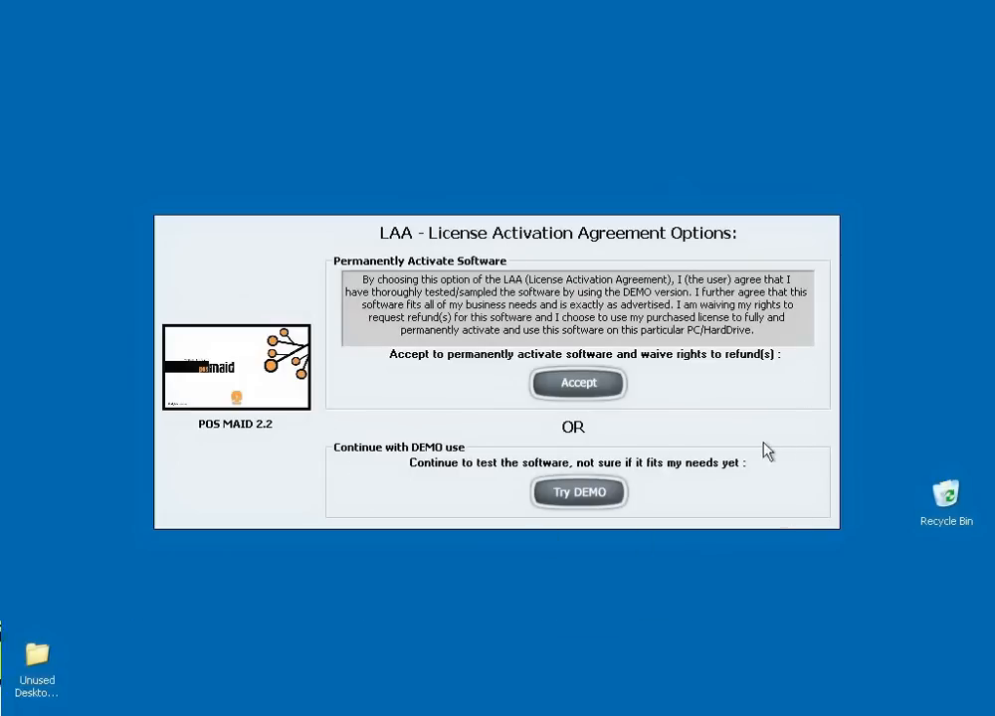
mouse_move(701, 496)
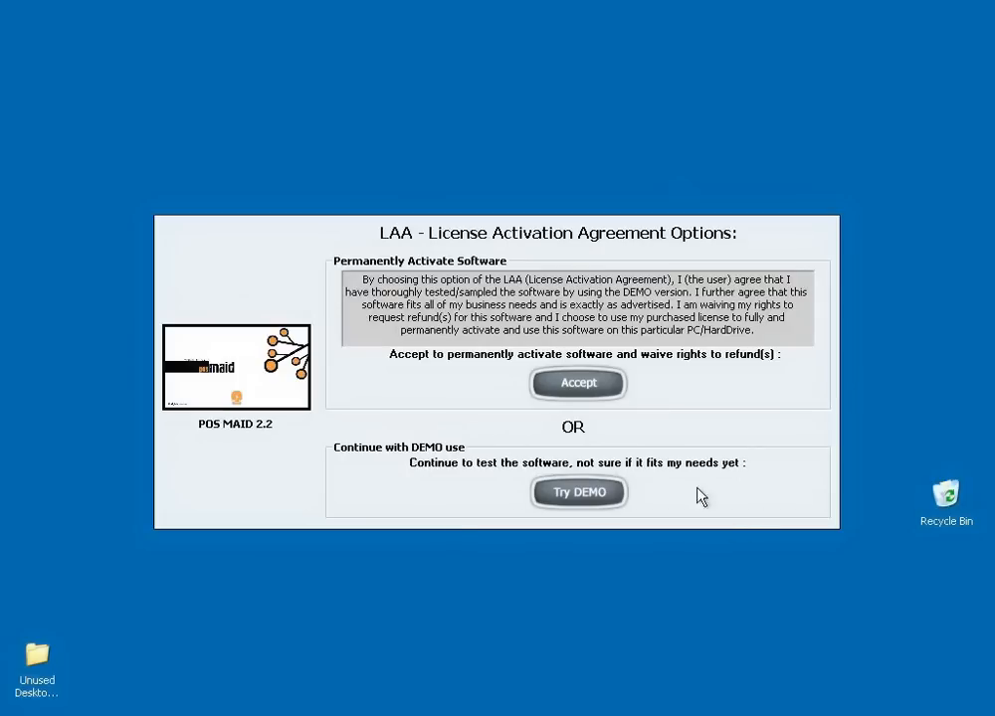
mouse_move(804, 426)
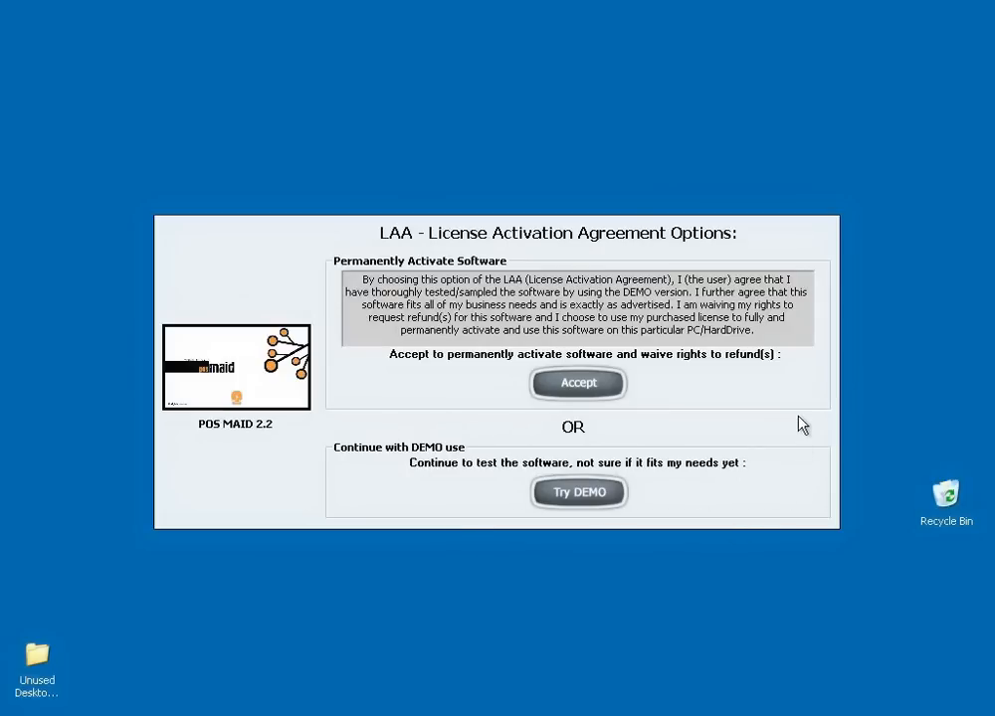
mouse_move(529, 390)
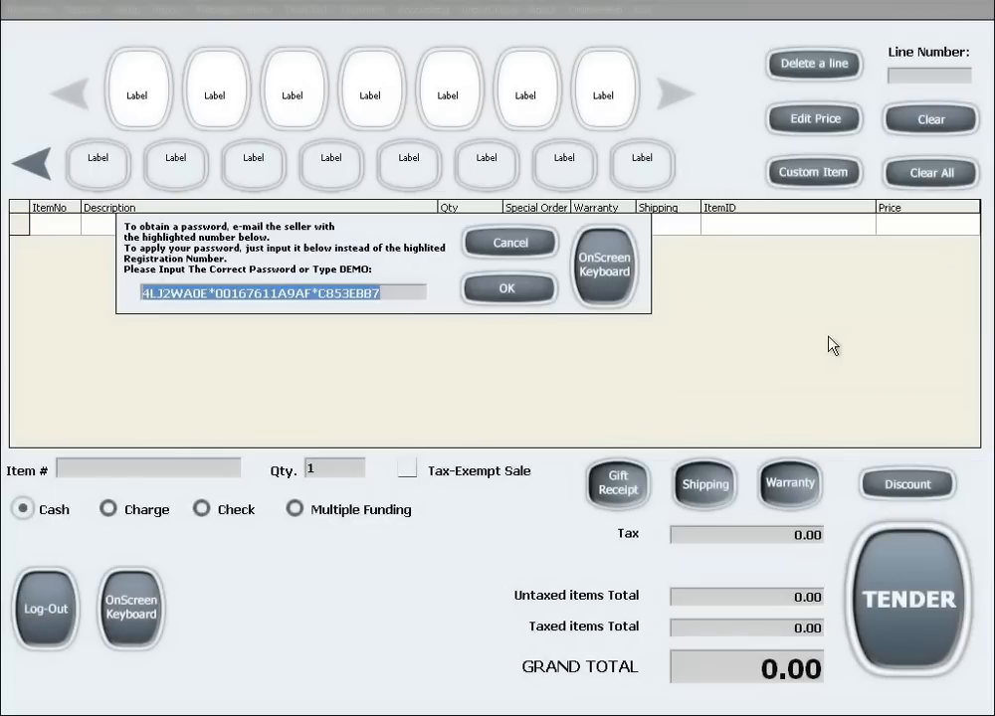
mouse_move(38, 261)
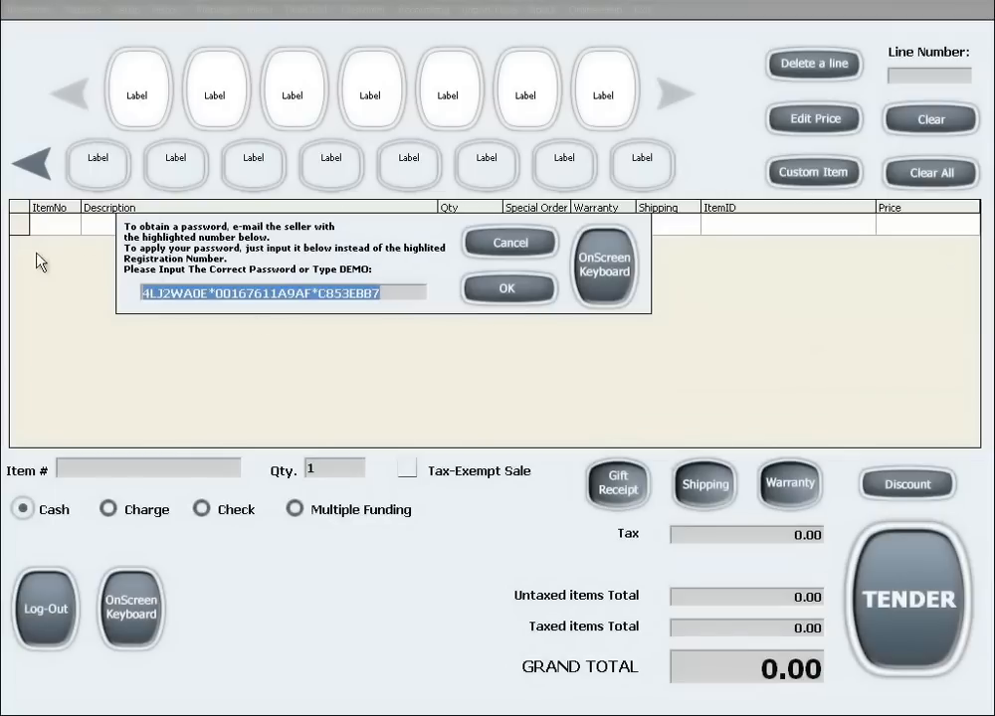
mouse_move(675, 238)
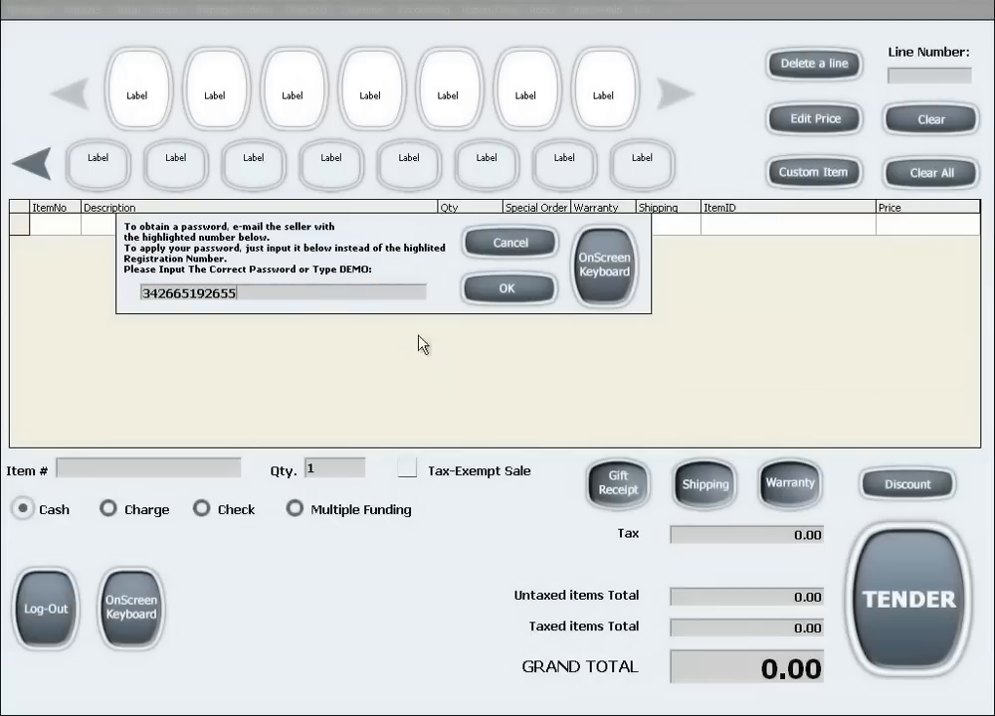
click(508, 288)
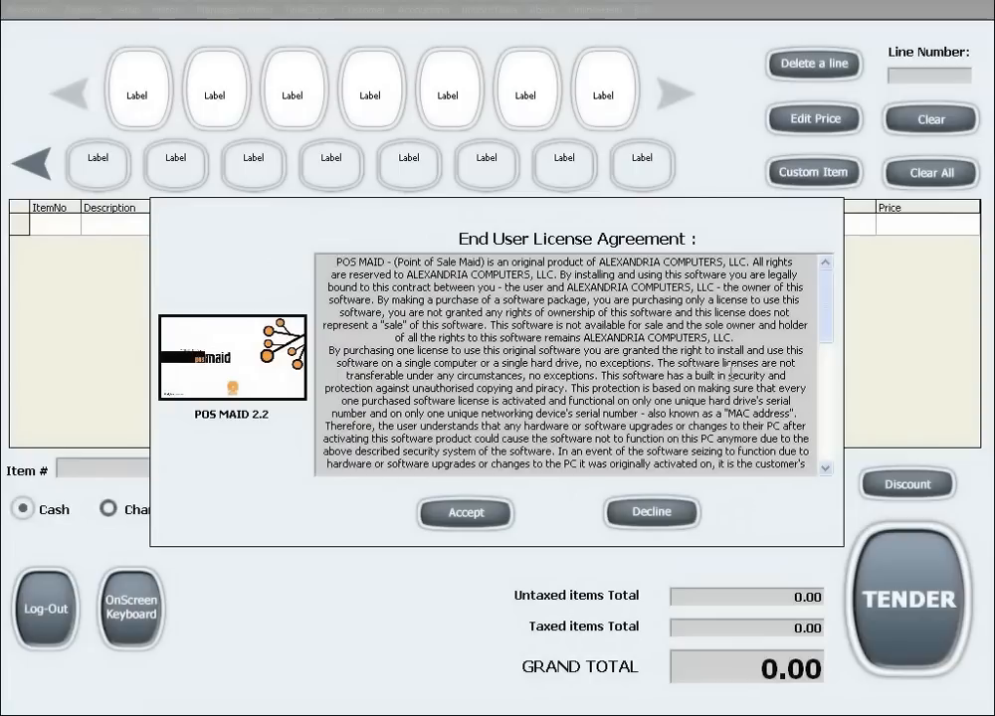
mouse_move(844, 332)
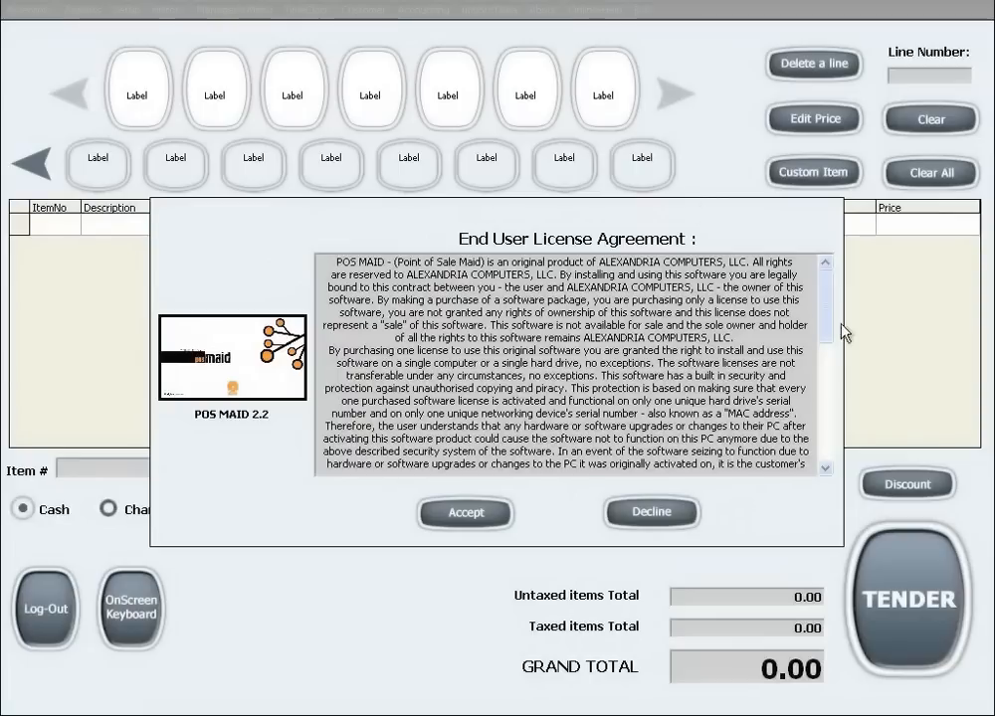
Step: Scroll to the end of the End User License Agreement and accept it
scroll(down, 3)
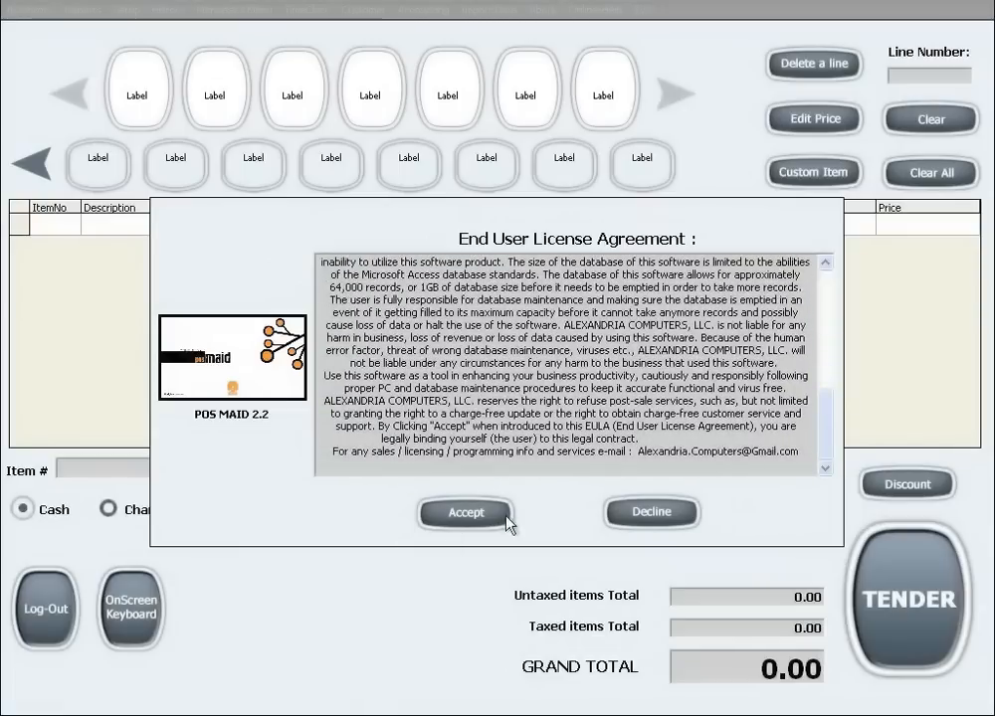
click(466, 513)
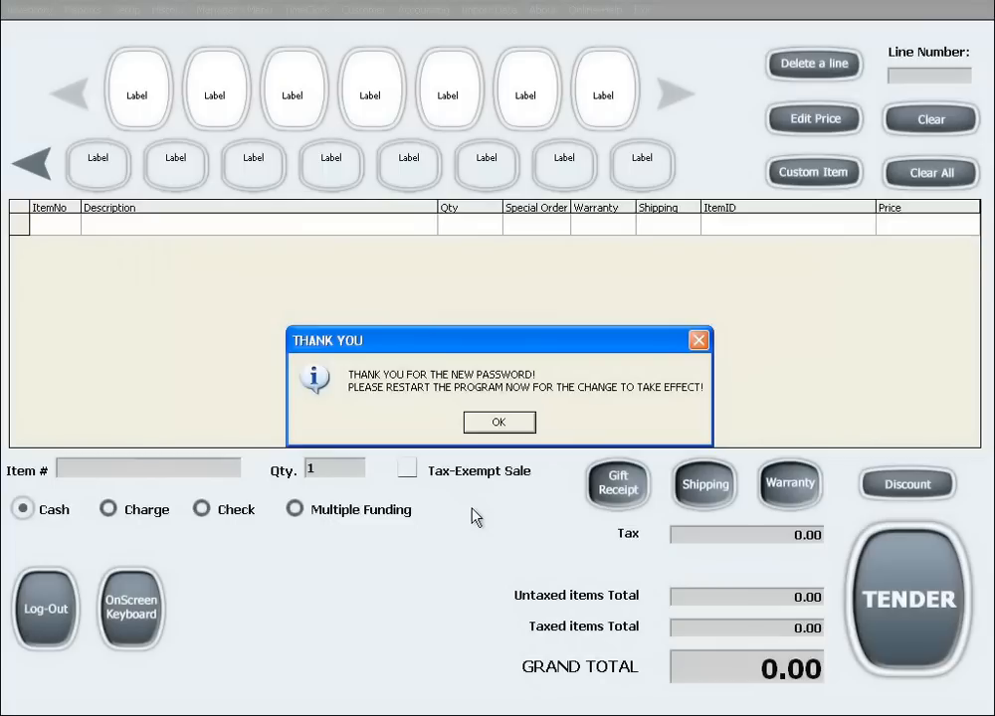
mouse_move(409, 374)
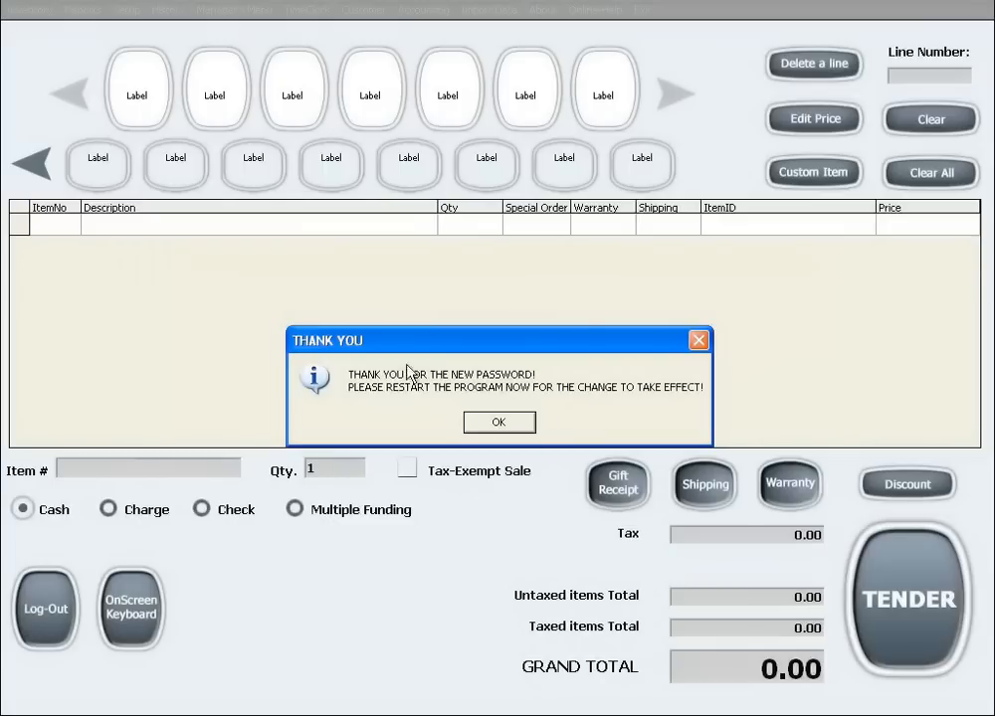